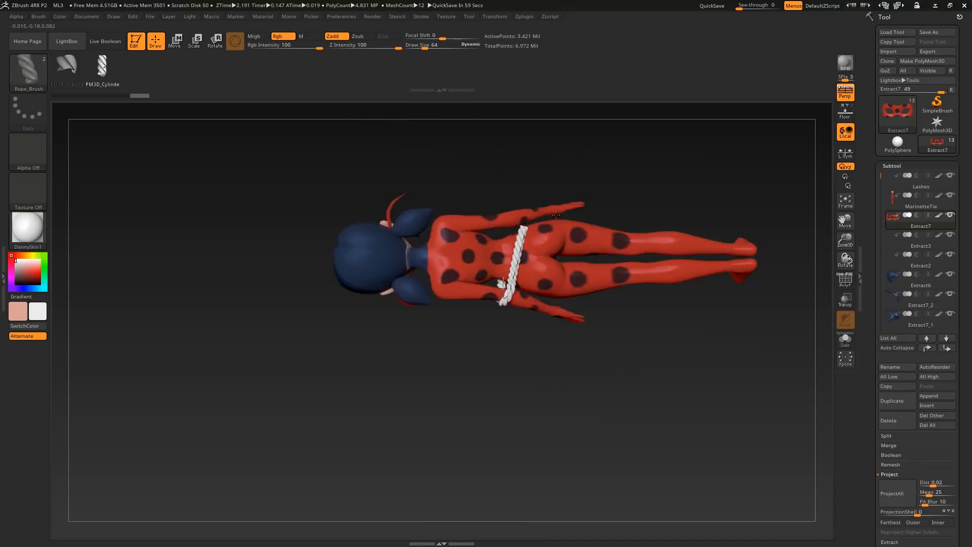
- Switch to the ZBrushCentral thread describing the Curves Helper plugin
{"action": "left_click_drag", "start_coordinate": [556, 215], "coordinate": [596, 248]}
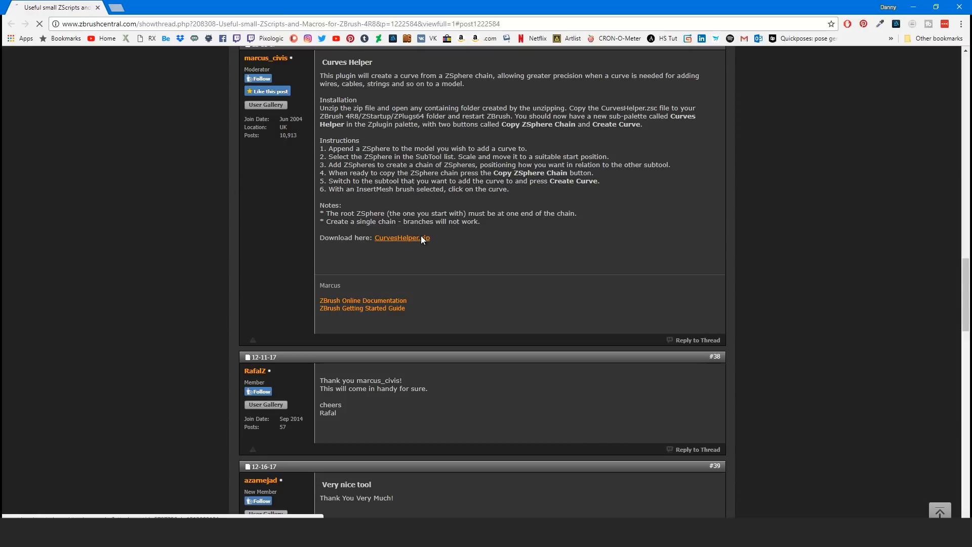
- Download the CurvesHelper.zip archive from the forum post's link
{"action": "left_click", "coordinate": [398, 238]}
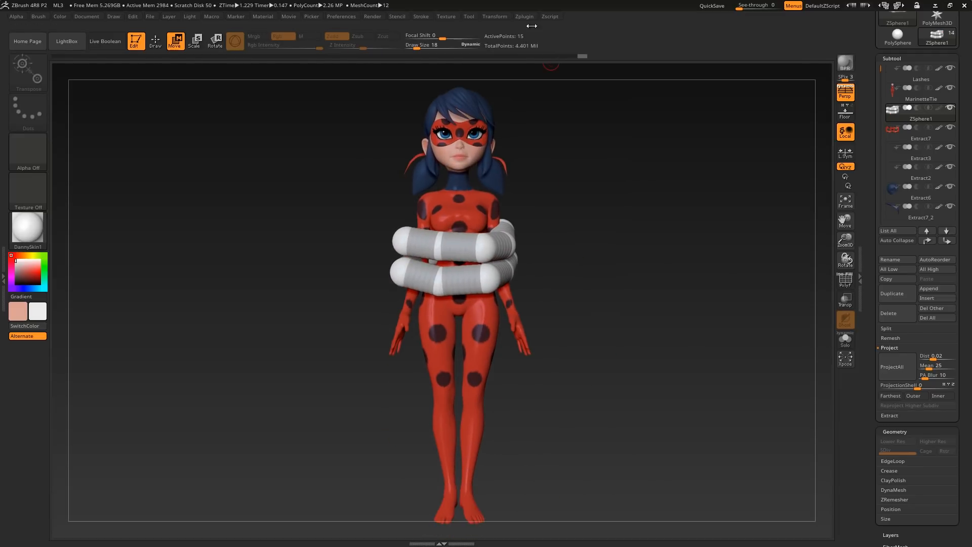
{"action": "left_click", "coordinate": [524, 16]}
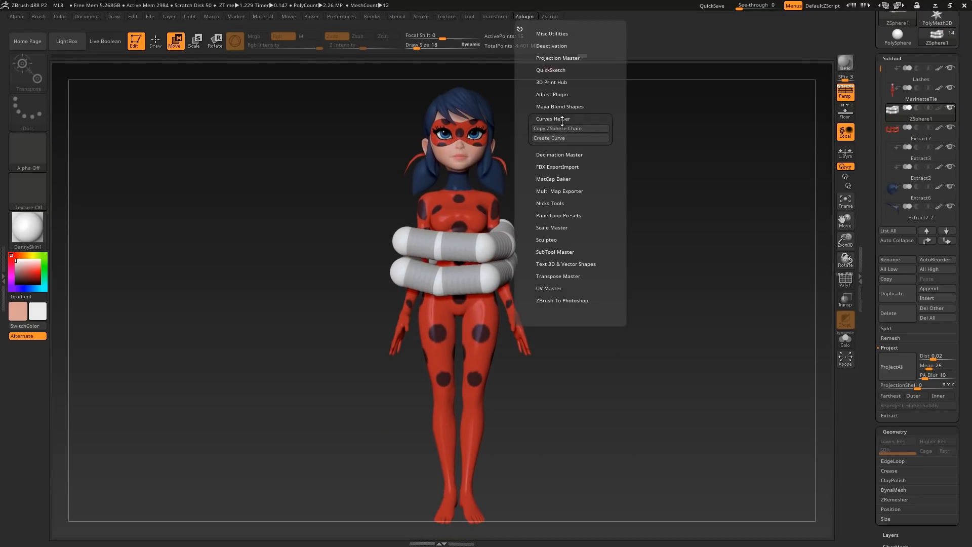
{"action": "left_click", "coordinate": [612, 191]}
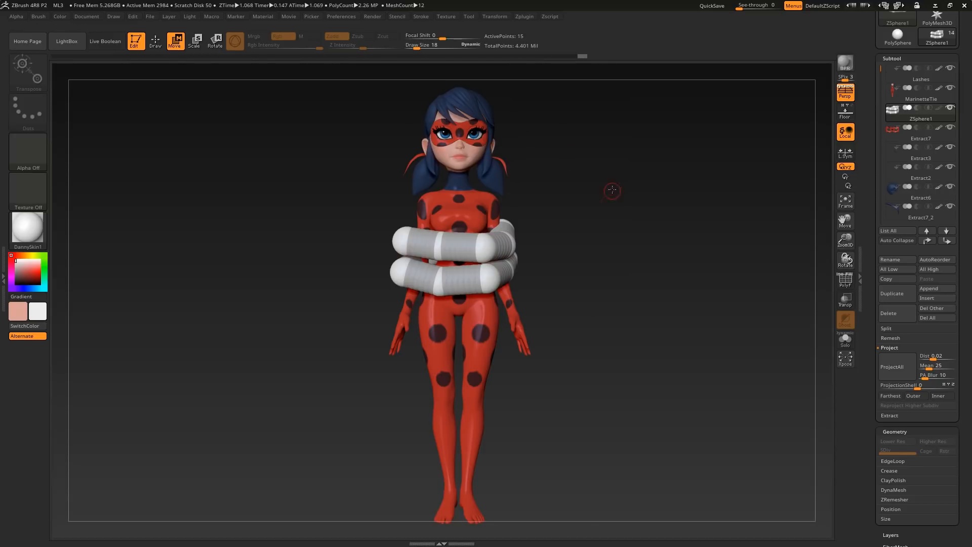